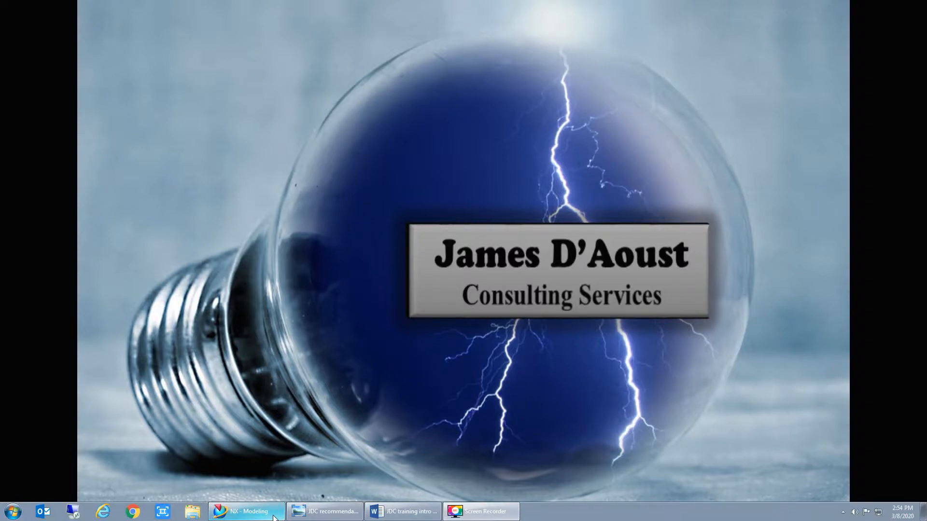
Step: Restore the NX Modeling window from the taskbar to show the ribbed plastic part
{"action": "left_click", "coordinate": [250, 509]}
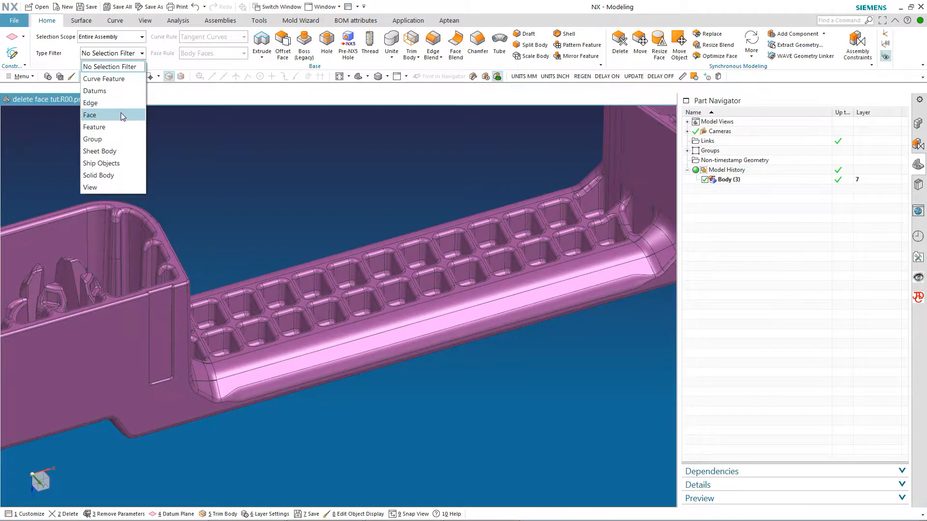
{"action": "left_click", "coordinate": [95, 91]}
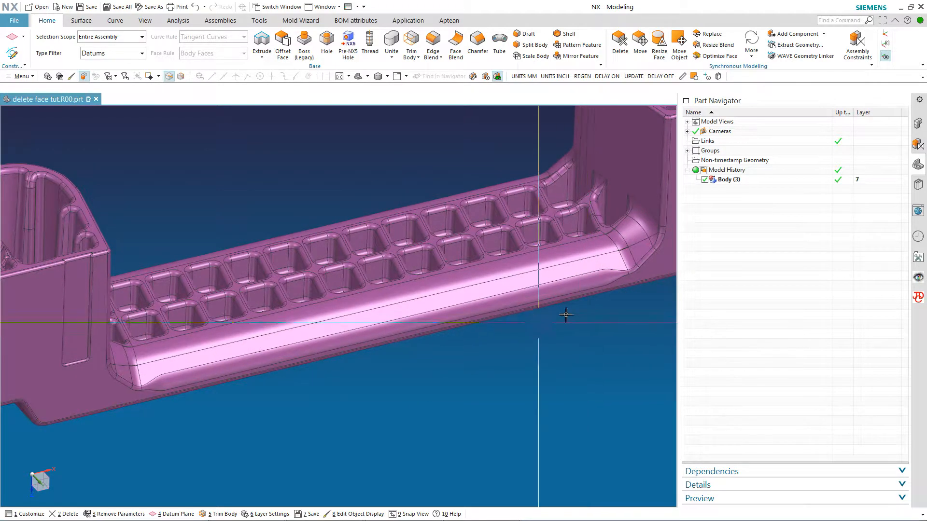
{"action": "left_click", "coordinate": [729, 179]}
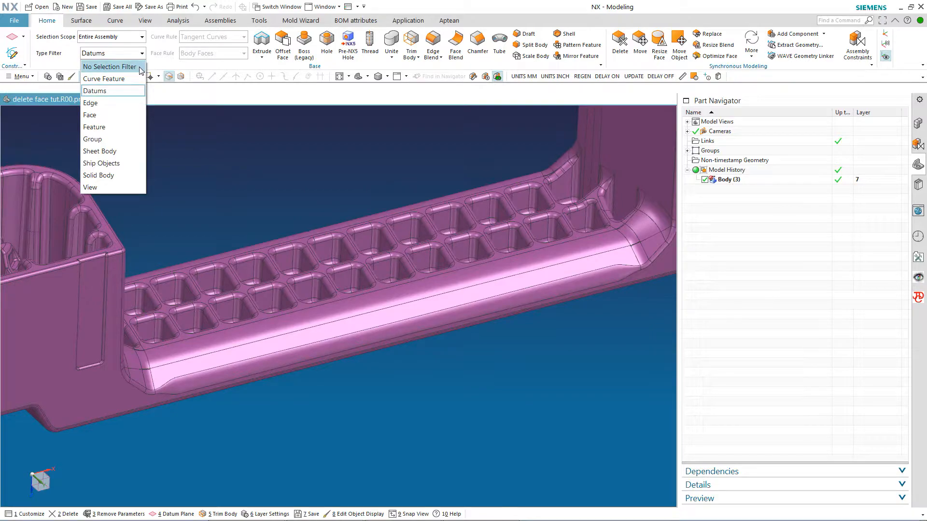
{"action": "left_click", "coordinate": [105, 67]}
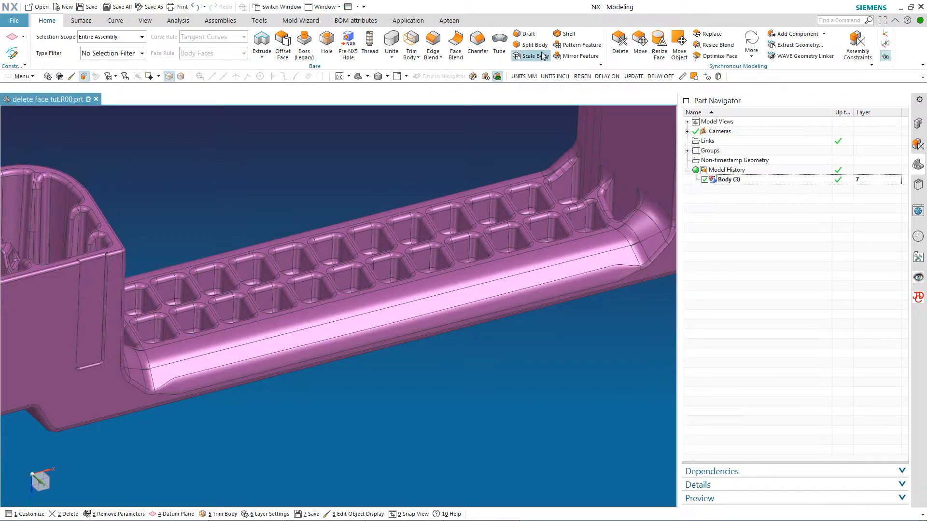
{"action": "mouse_move", "coordinate": [619, 38]}
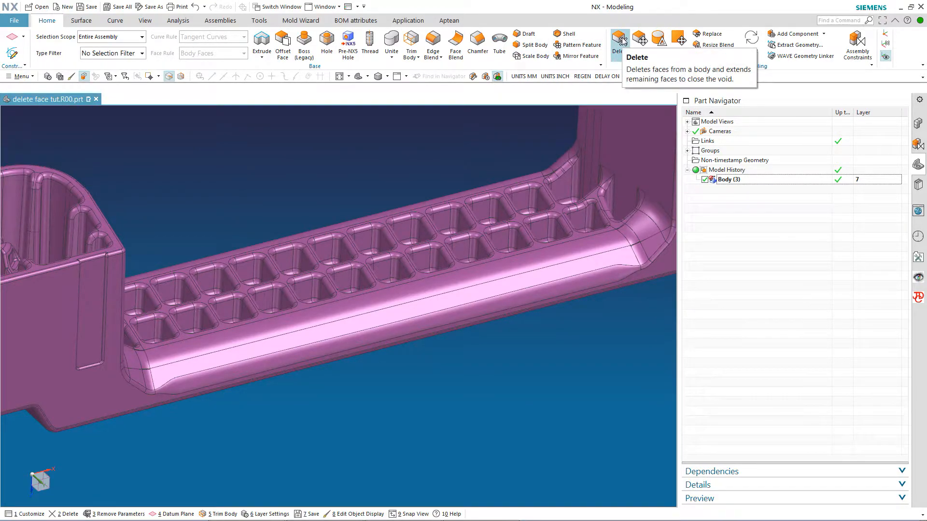
Step: Attempt Delete Face on the arm's blend using the Connected Blend Faces rule, which fails
{"action": "left_click", "coordinate": [620, 40]}
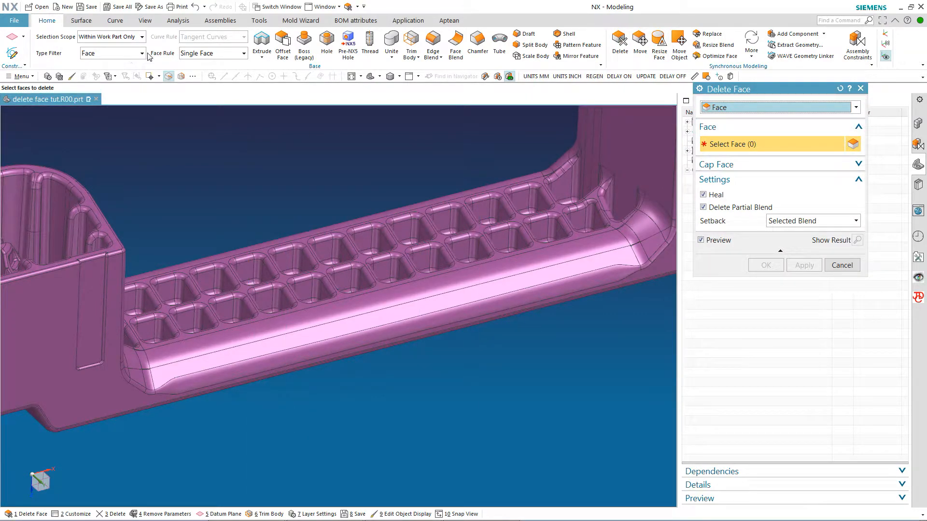
{"action": "mouse_move", "coordinate": [245, 56]}
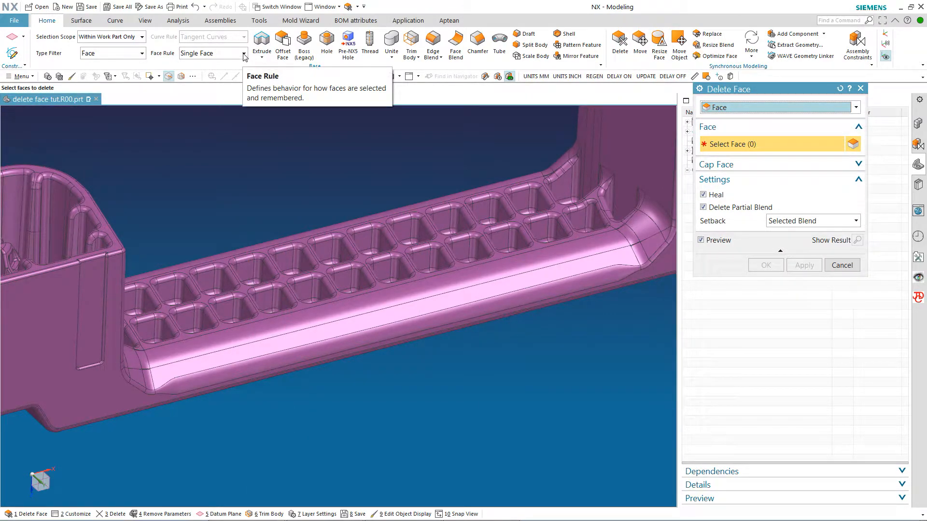
{"action": "left_click", "coordinate": [244, 53]}
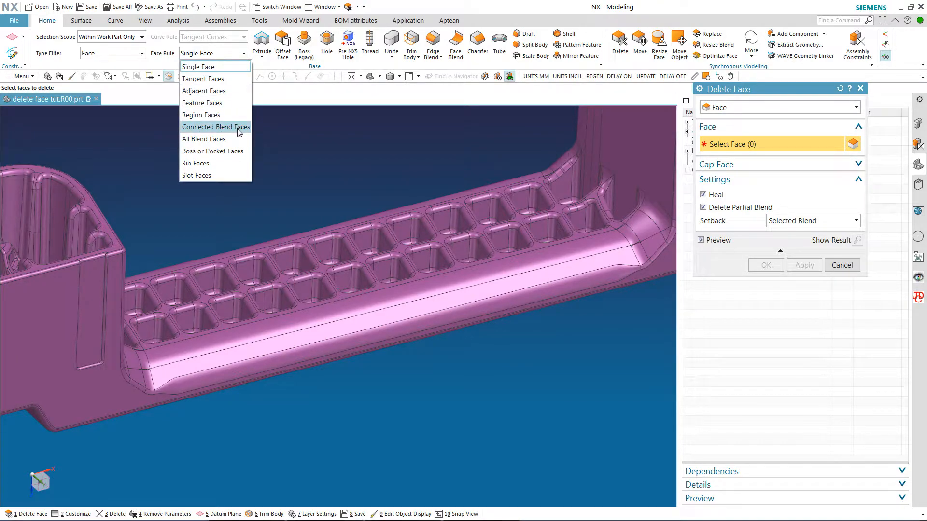
{"action": "left_click", "coordinate": [216, 127]}
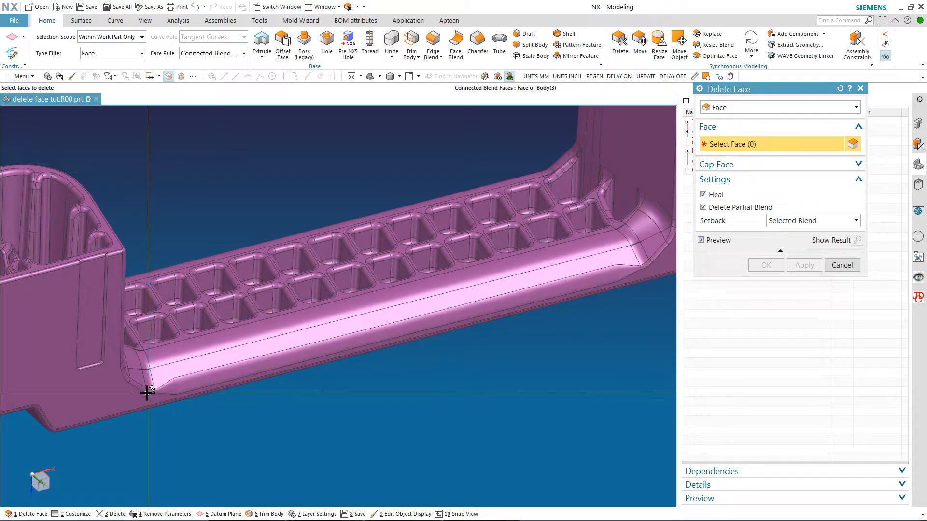
{"action": "left_click", "coordinate": [149, 391]}
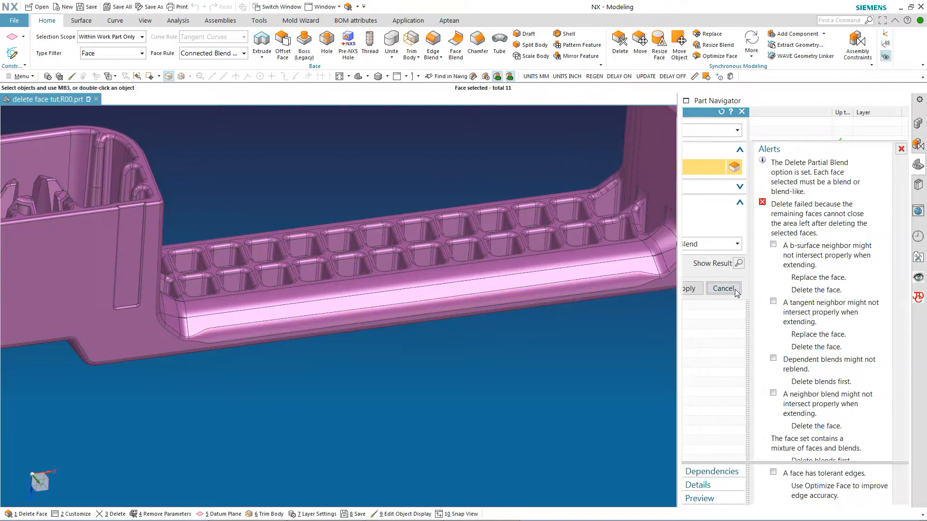
Step: Cancel Delete Face, then switch the type filter to Datums and back to No Selection Filter
{"action": "left_click", "coordinate": [723, 289]}
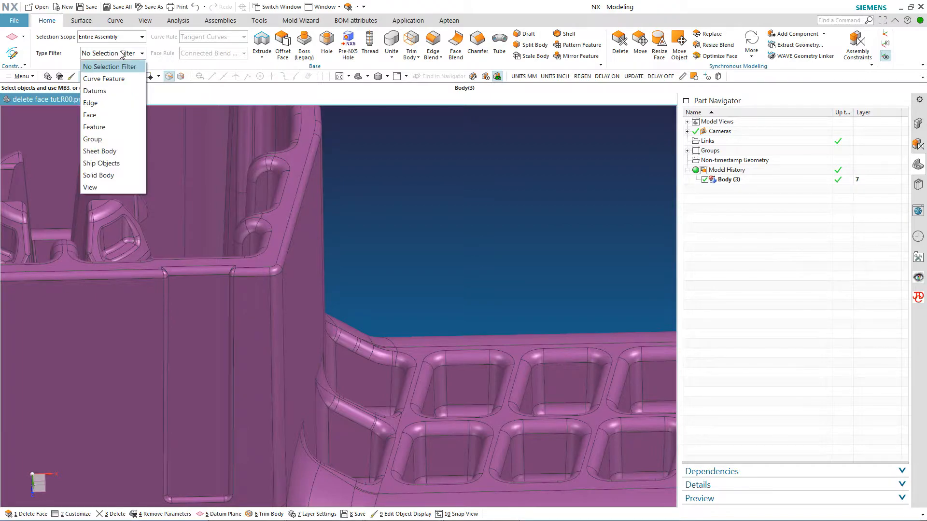
{"action": "left_click", "coordinate": [95, 91]}
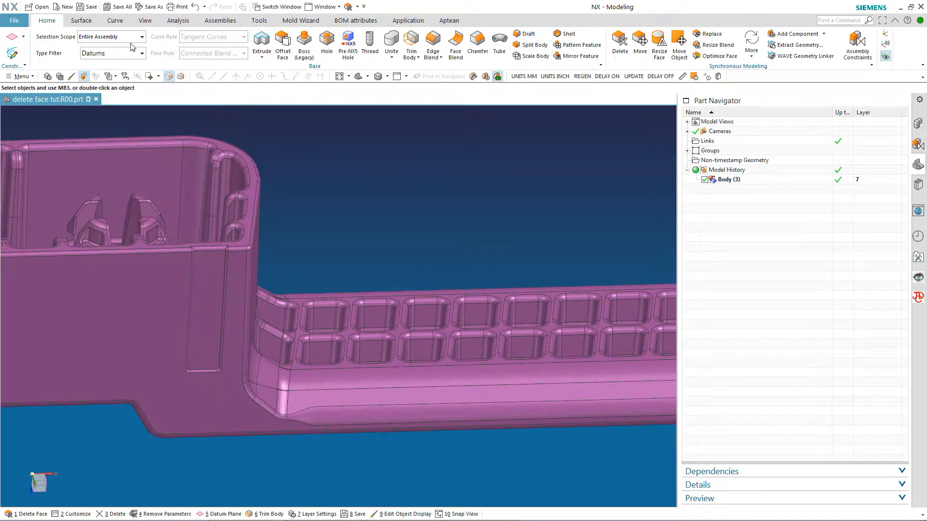
{"action": "left_click", "coordinate": [140, 53]}
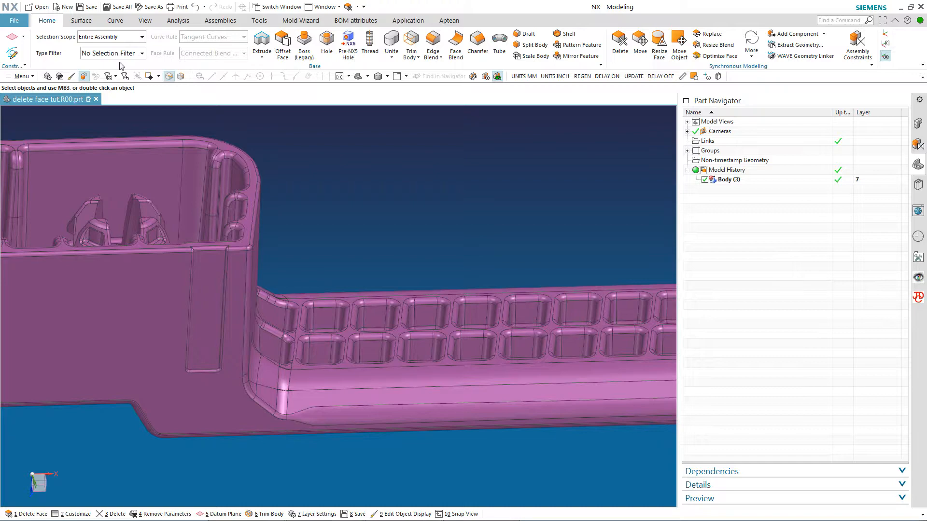
{"action": "mouse_move", "coordinate": [619, 37]}
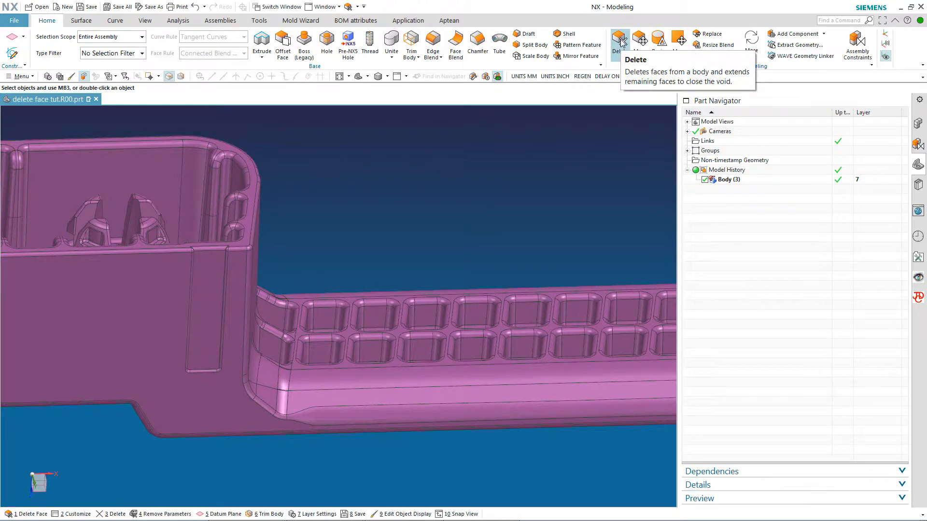
Step: Delete the individual top-rim blend faces with Delete Partial Blend unchecked
{"action": "left_click", "coordinate": [619, 37]}
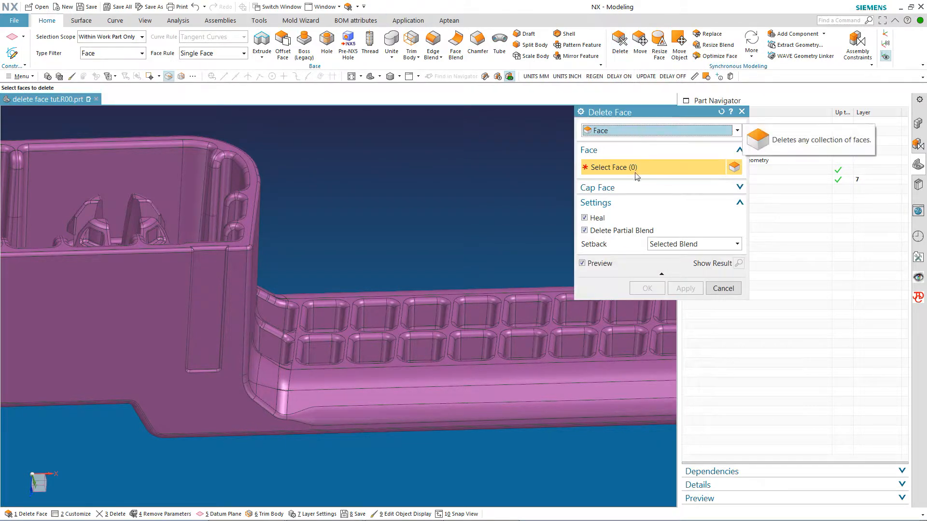
{"action": "left_click", "coordinate": [584, 231]}
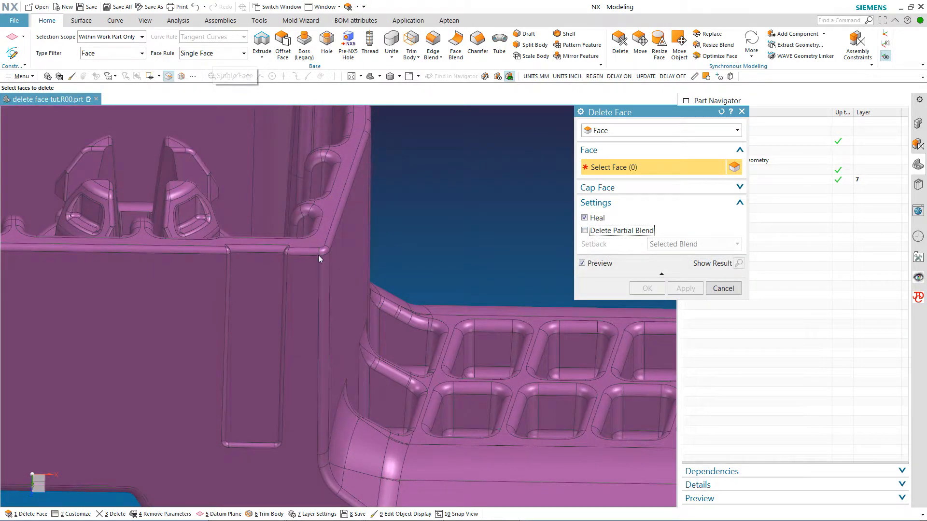
{"action": "left_click", "coordinate": [302, 252]}
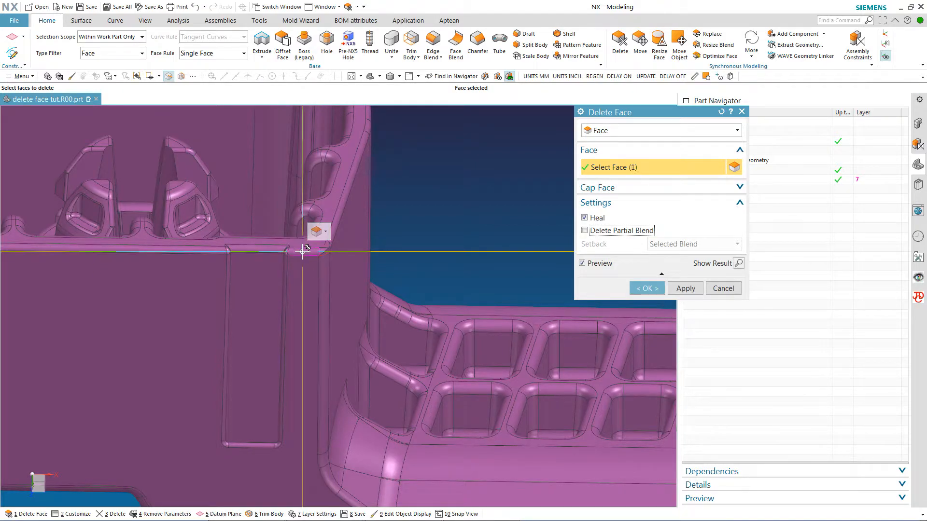
{"action": "left_click", "coordinate": [333, 225]}
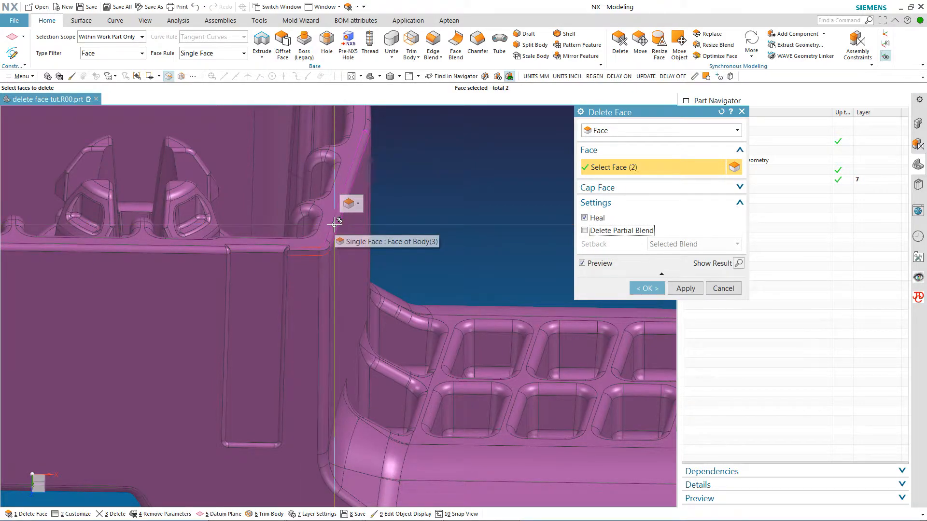
{"action": "left_click", "coordinate": [334, 222]}
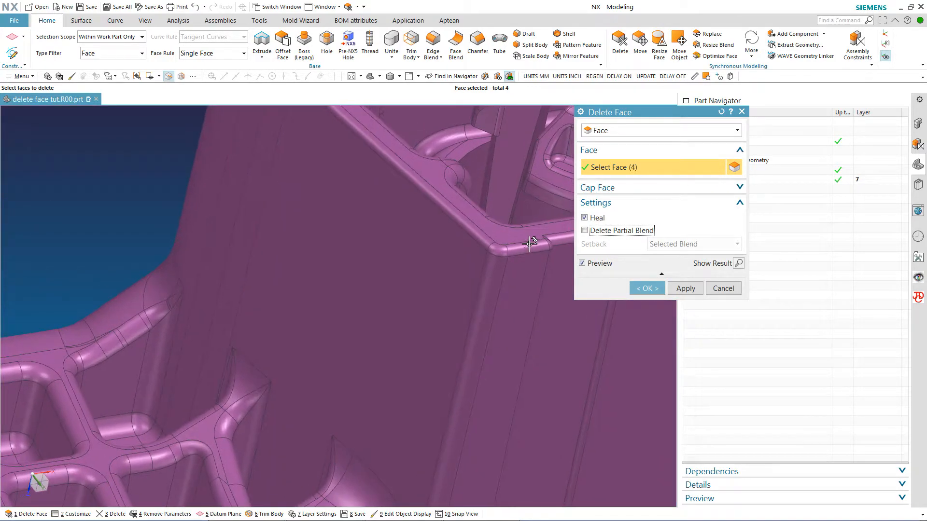
{"action": "left_click", "coordinate": [498, 250]}
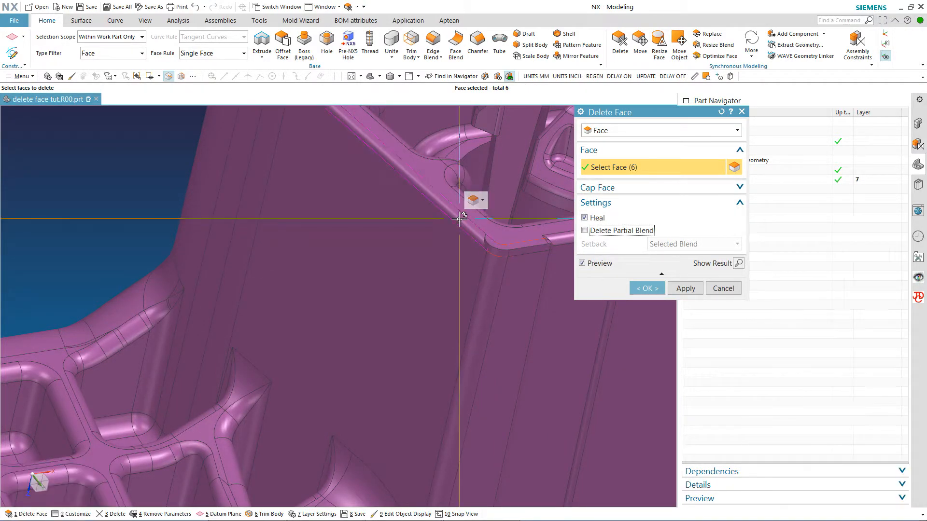
{"action": "left_click", "coordinate": [458, 218]}
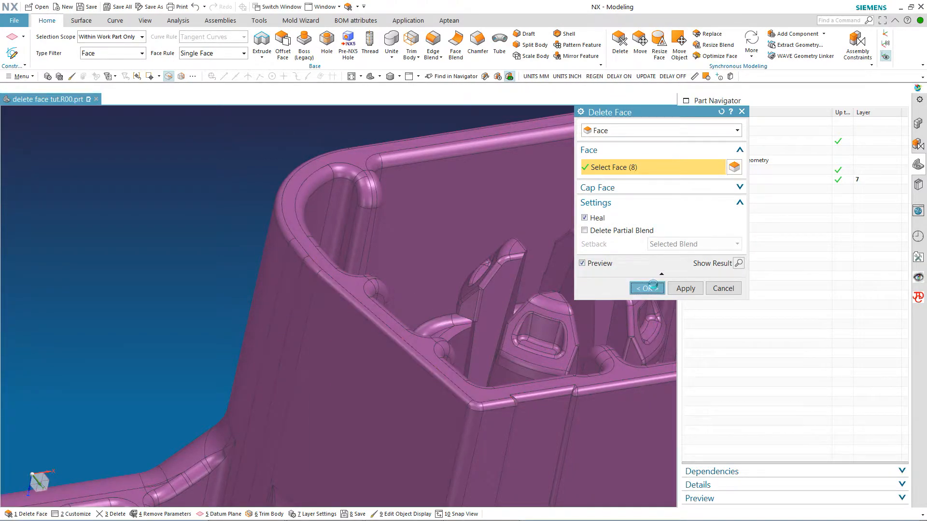
{"action": "left_click", "coordinate": [647, 288]}
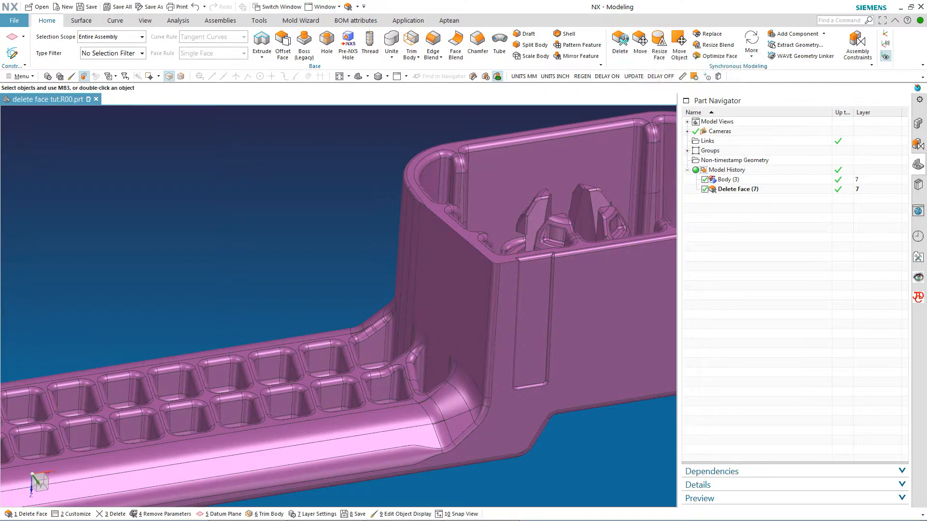
{"action": "left_click", "coordinate": [21, 511]}
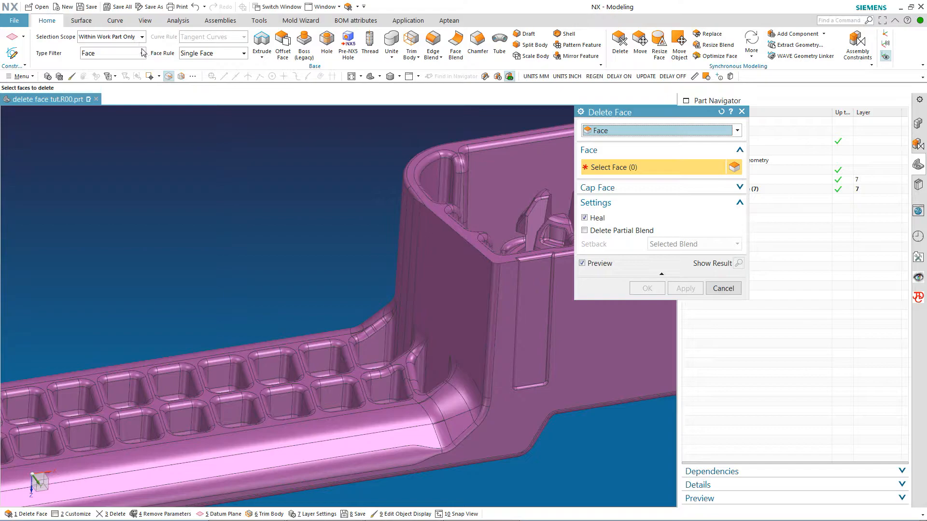
{"action": "left_click", "coordinate": [245, 53]}
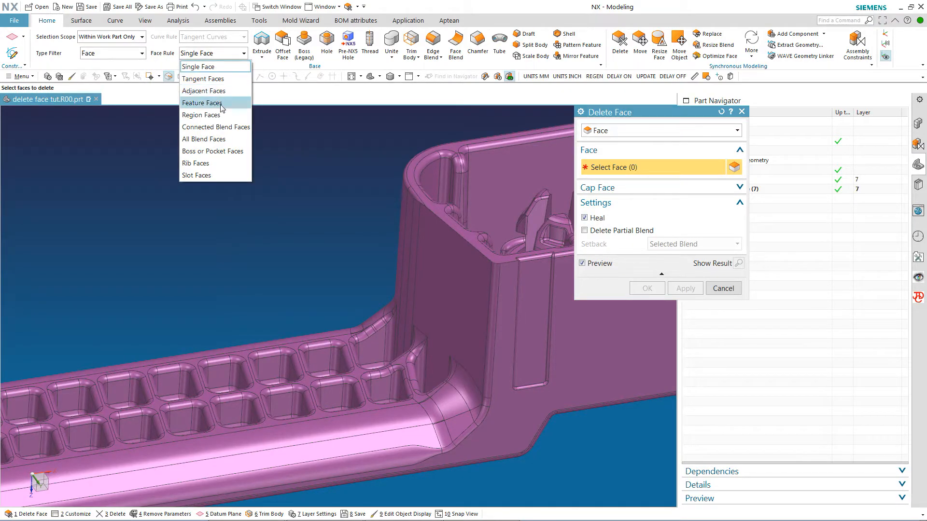
{"action": "left_click", "coordinate": [216, 127]}
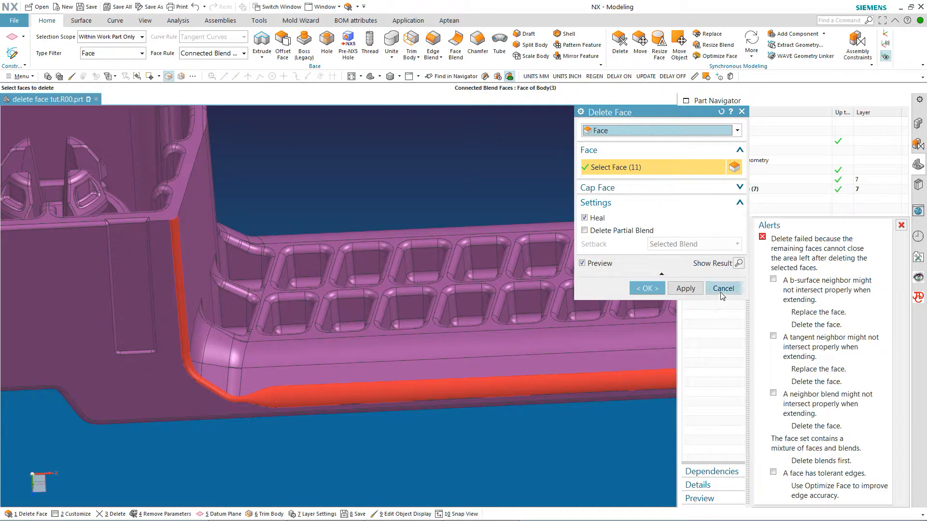
{"action": "left_click", "coordinate": [723, 288]}
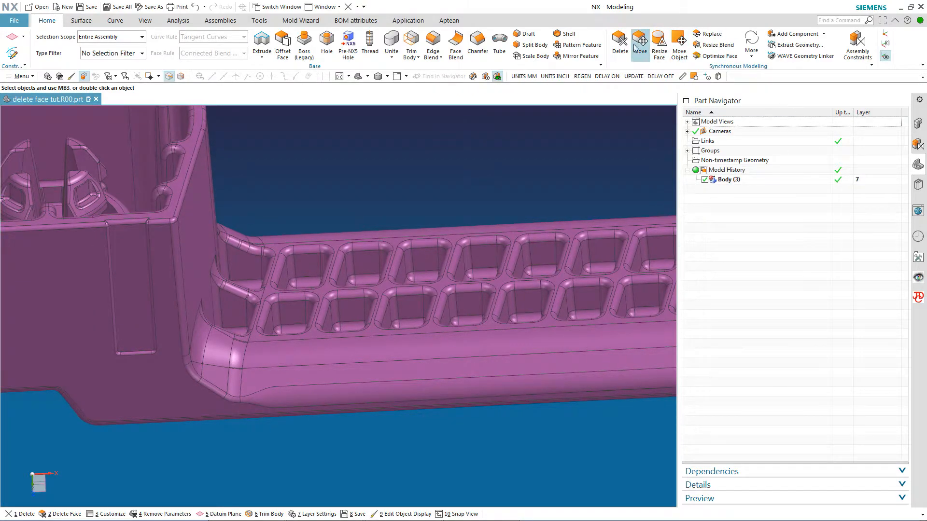
Step: Delete the three variable blend faces at the rail corner with Delete Partial Blend ticked
{"action": "left_click", "coordinate": [619, 39]}
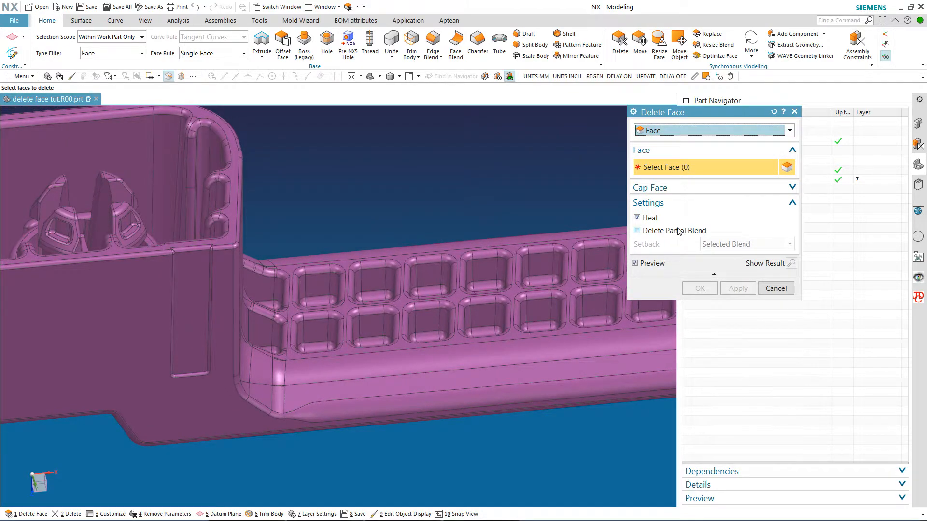
{"action": "mouse_move", "coordinate": [637, 231]}
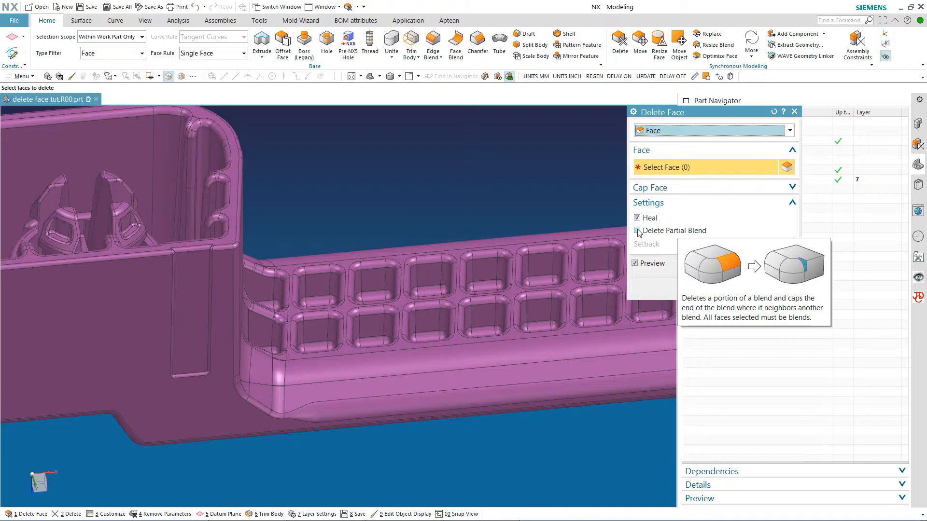
{"action": "left_click", "coordinate": [637, 231]}
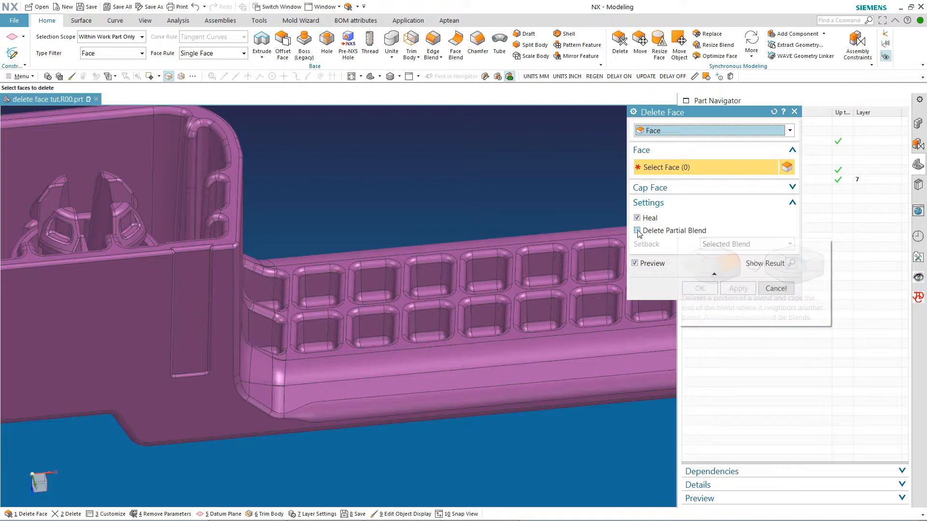
{"action": "left_click", "coordinate": [636, 231]}
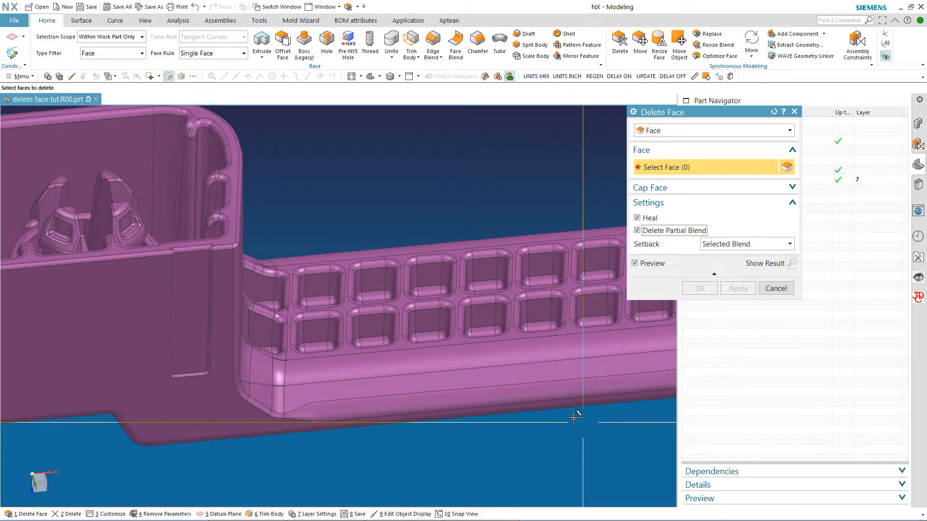
{"action": "left_click", "coordinate": [571, 418]}
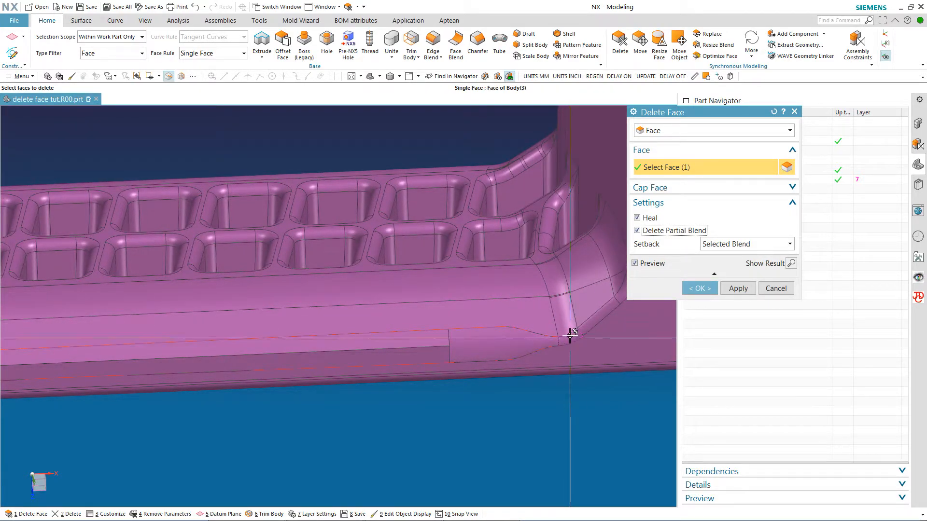
{"action": "mouse_move", "coordinate": [569, 335]}
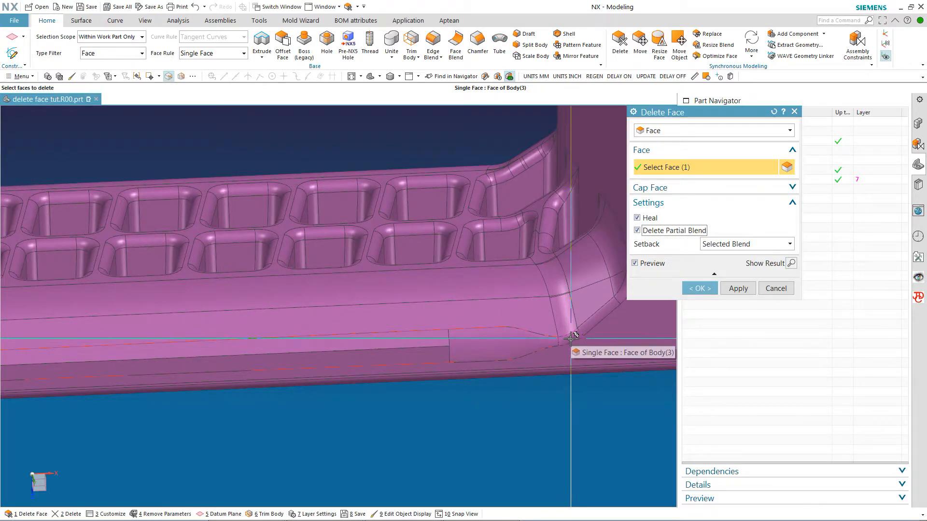
{"action": "left_click", "coordinate": [569, 338]}
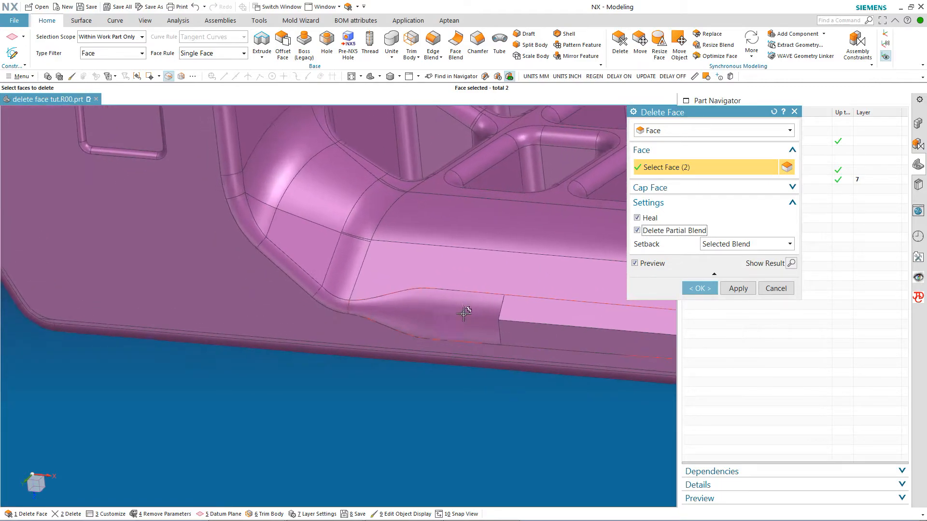
{"action": "left_click", "coordinate": [462, 314]}
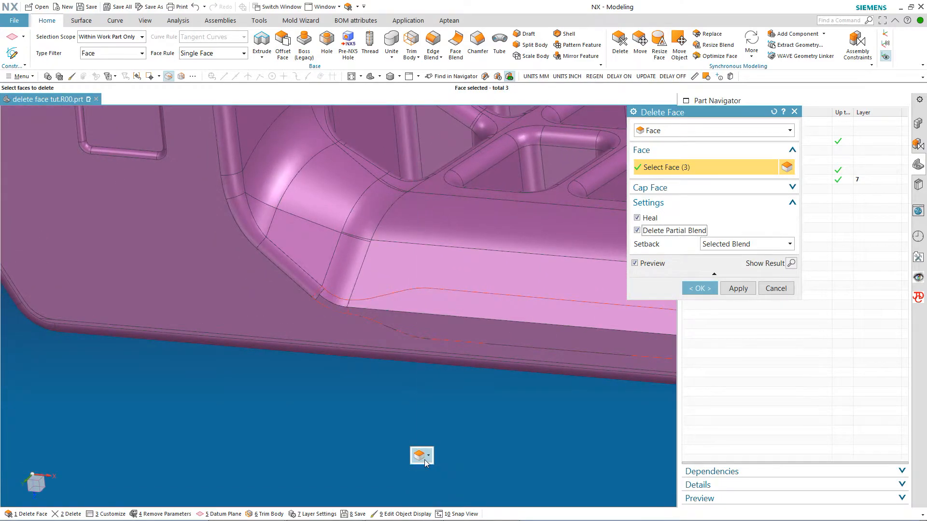
{"action": "left_click", "coordinate": [700, 288]}
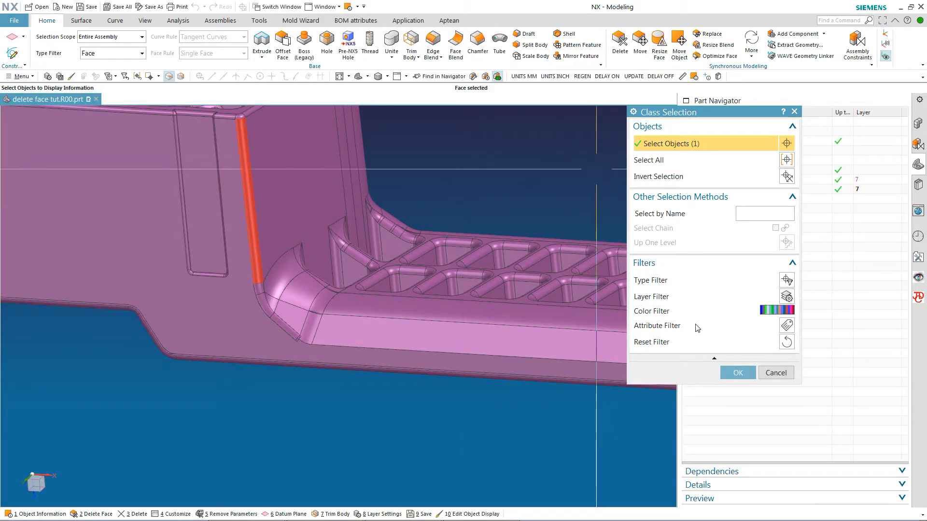
{"action": "left_click", "coordinate": [737, 372]}
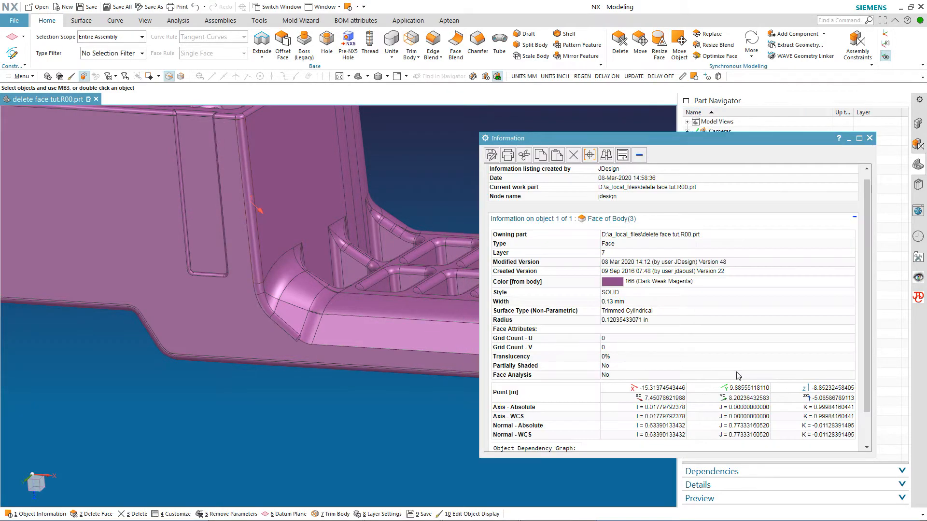
{"action": "mouse_move", "coordinate": [642, 324]}
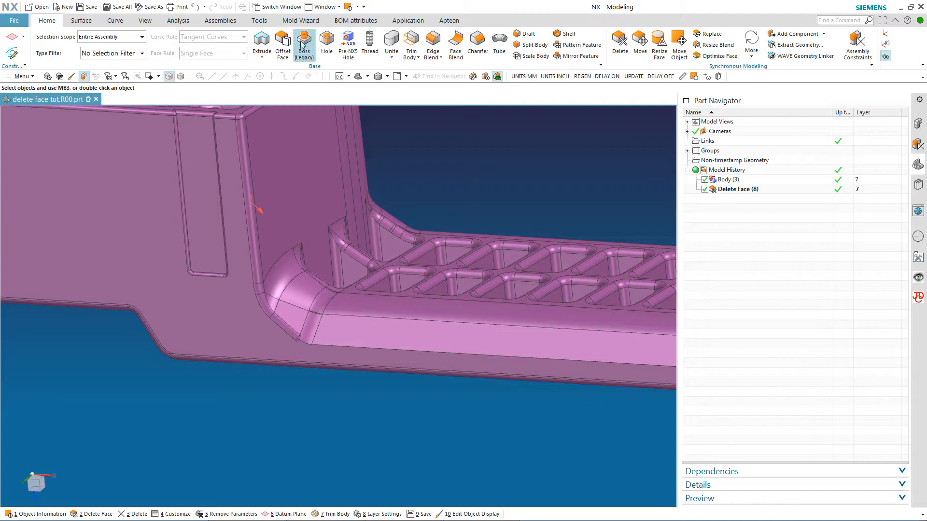
{"action": "mouse_move", "coordinate": [431, 39]}
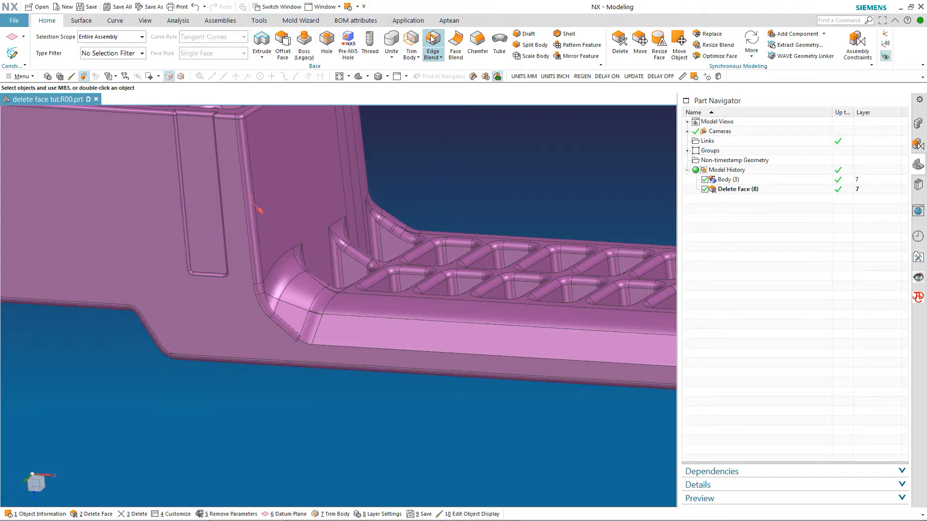
Step: Edge-blend the lower rail tangent edge chain with a constant 0.12035433071 in radius
{"action": "left_click", "coordinate": [432, 40]}
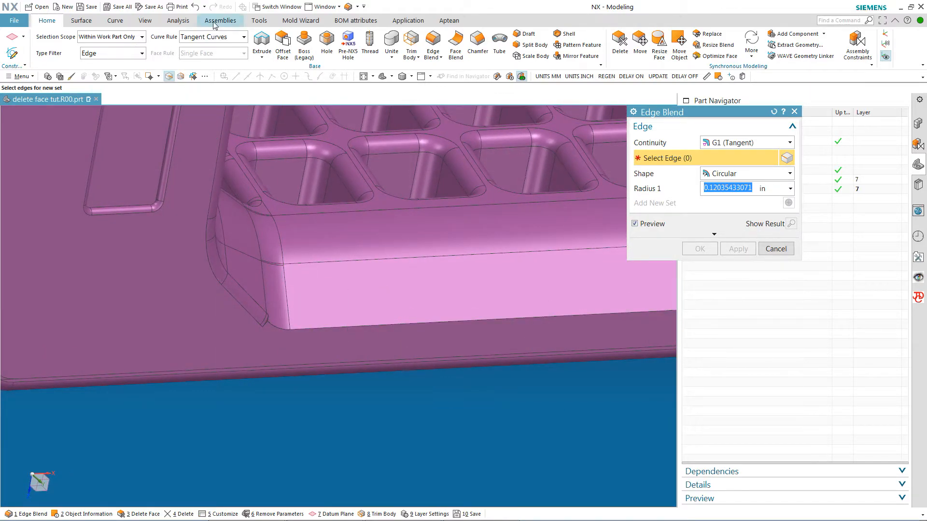
{"action": "mouse_move", "coordinate": [385, 324]}
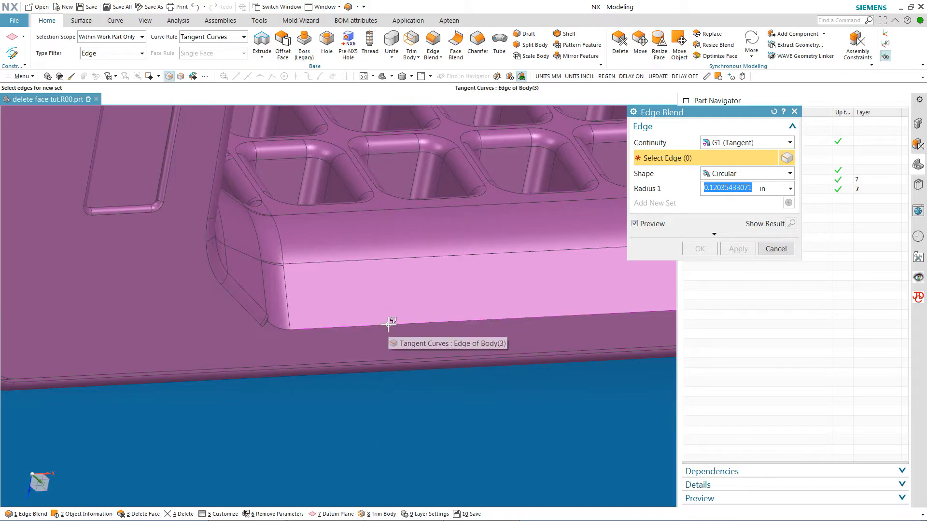
{"action": "left_click", "coordinate": [386, 323]}
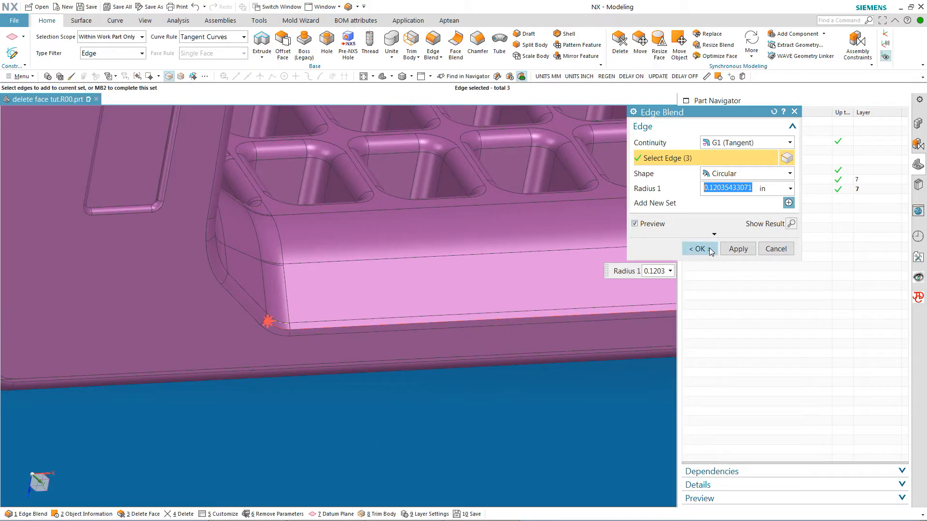
{"action": "left_click", "coordinate": [697, 249]}
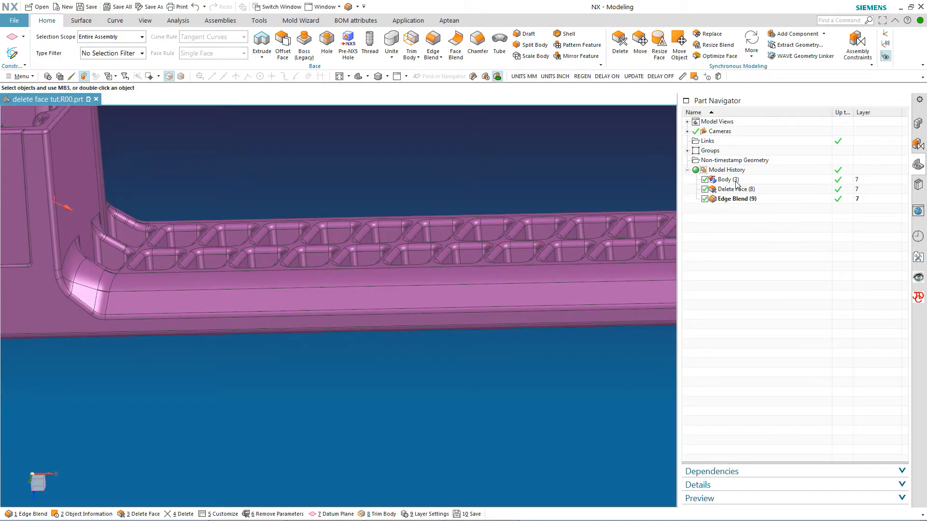
{"action": "right_click", "coordinate": [725, 179]}
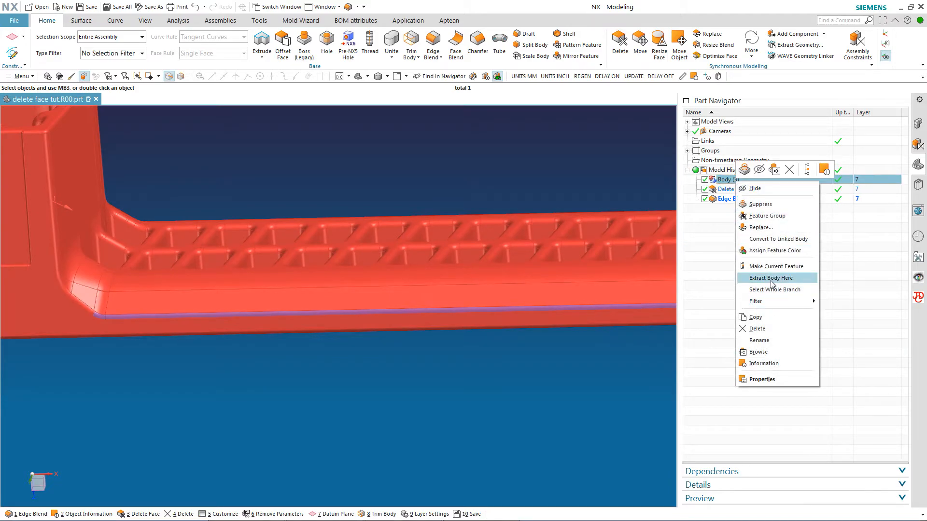
{"action": "left_click", "coordinate": [775, 266]}
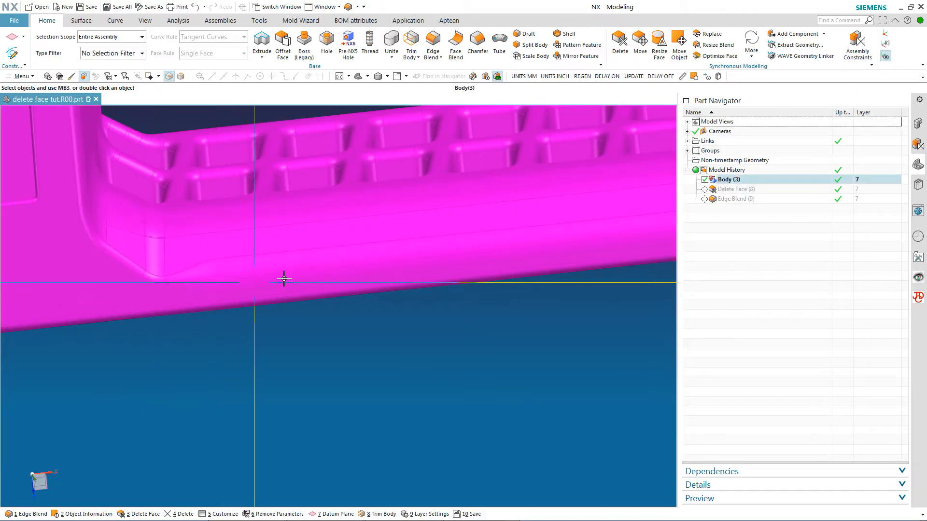
{"action": "mouse_move", "coordinate": [178, 252]}
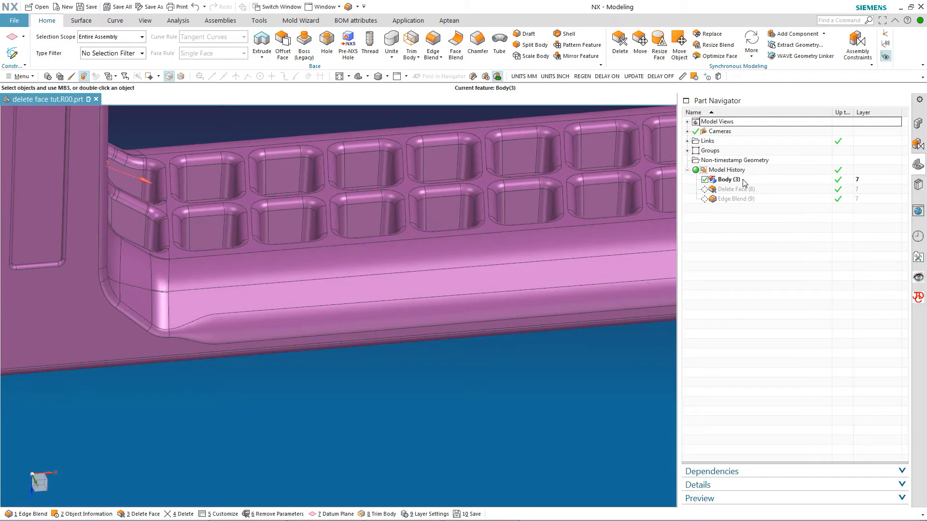
{"action": "left_click", "coordinate": [736, 199]}
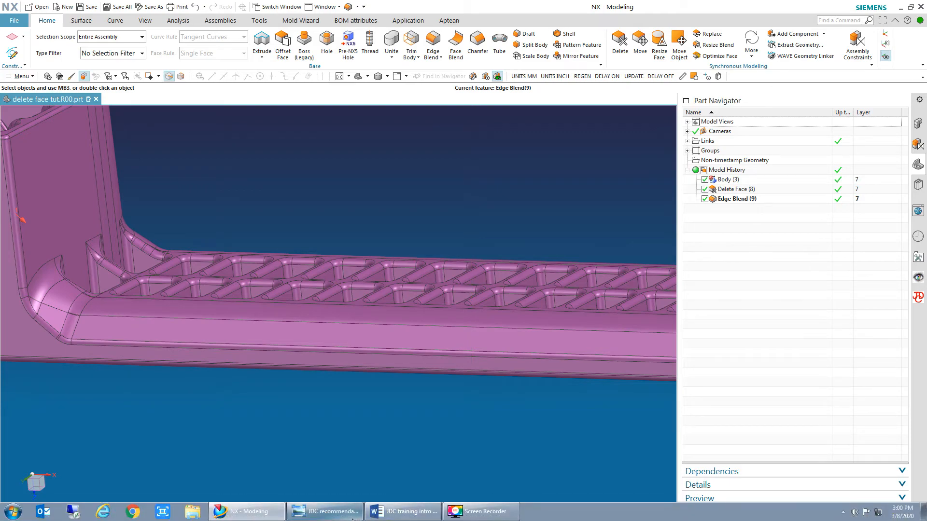
Step: Show the consulting-services recommendation image in Windows Photo Viewer
{"action": "left_click", "coordinate": [325, 510]}
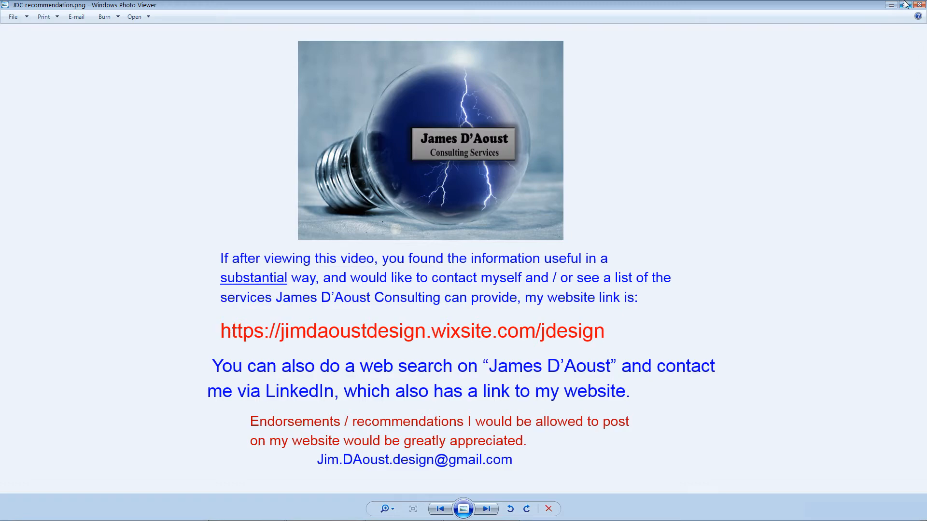
{"action": "mouse_move", "coordinate": [904, 5]}
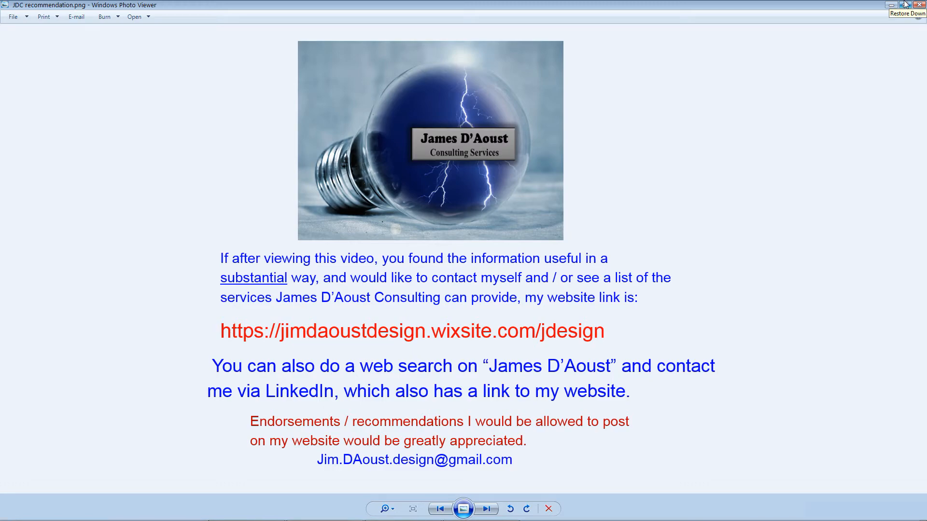